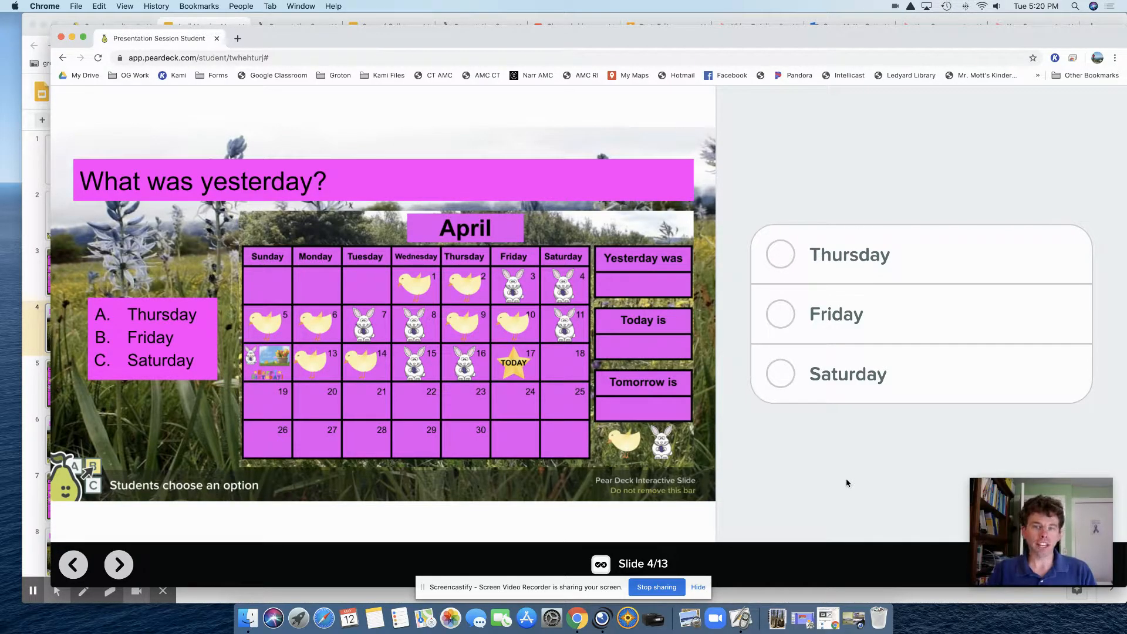
{"action": "mouse_move", "coordinate": [781, 256]}
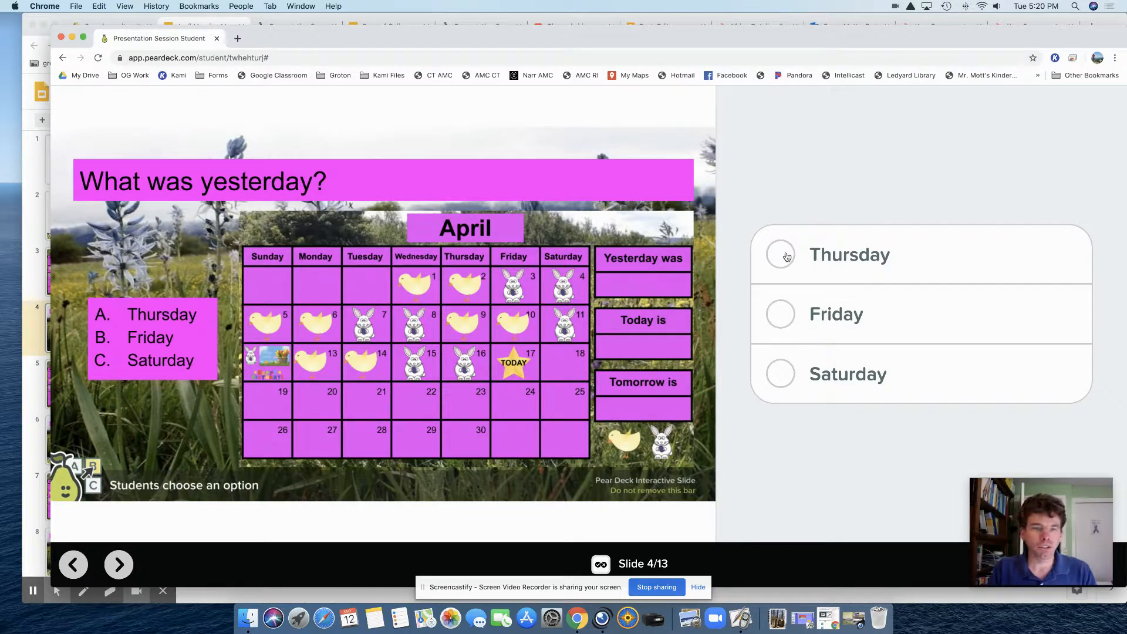
Step: Submit Thursday as the student answer to 'What was yesterday?' in Pear Deck
{"action": "left_click", "coordinate": [780, 254]}
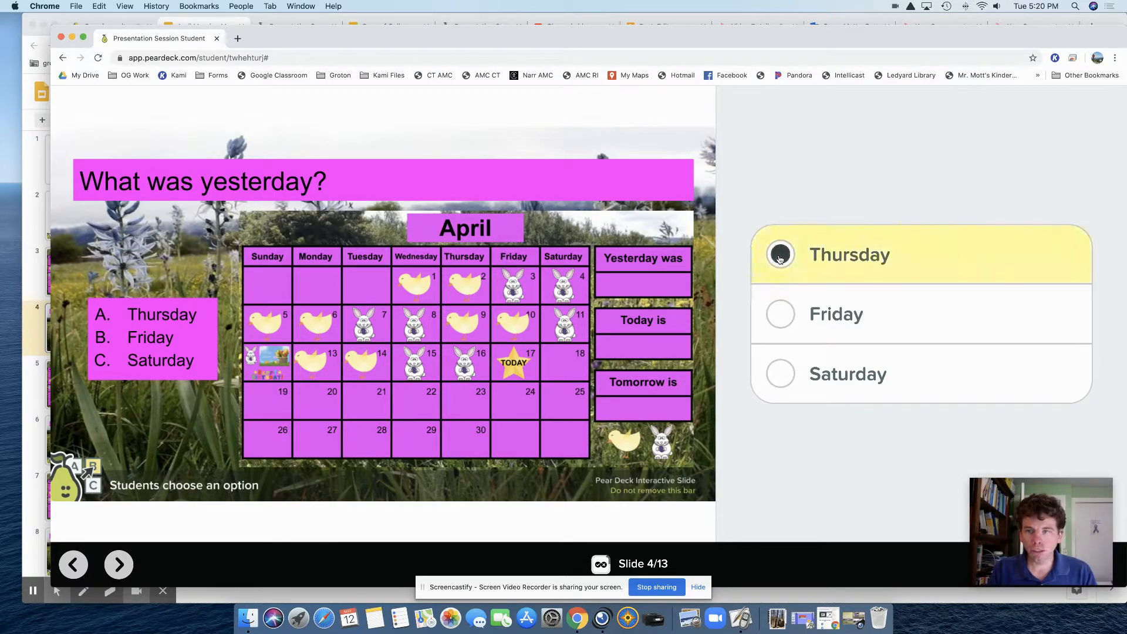
{"action": "left_click", "coordinate": [781, 254]}
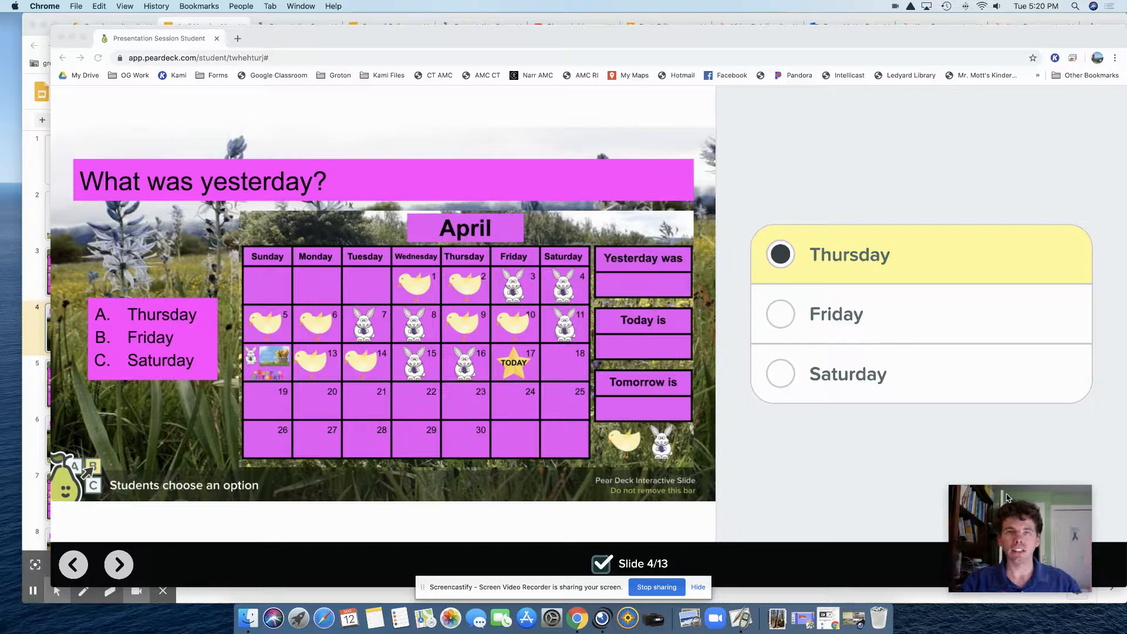
{"action": "mouse_move", "coordinate": [895, 400]}
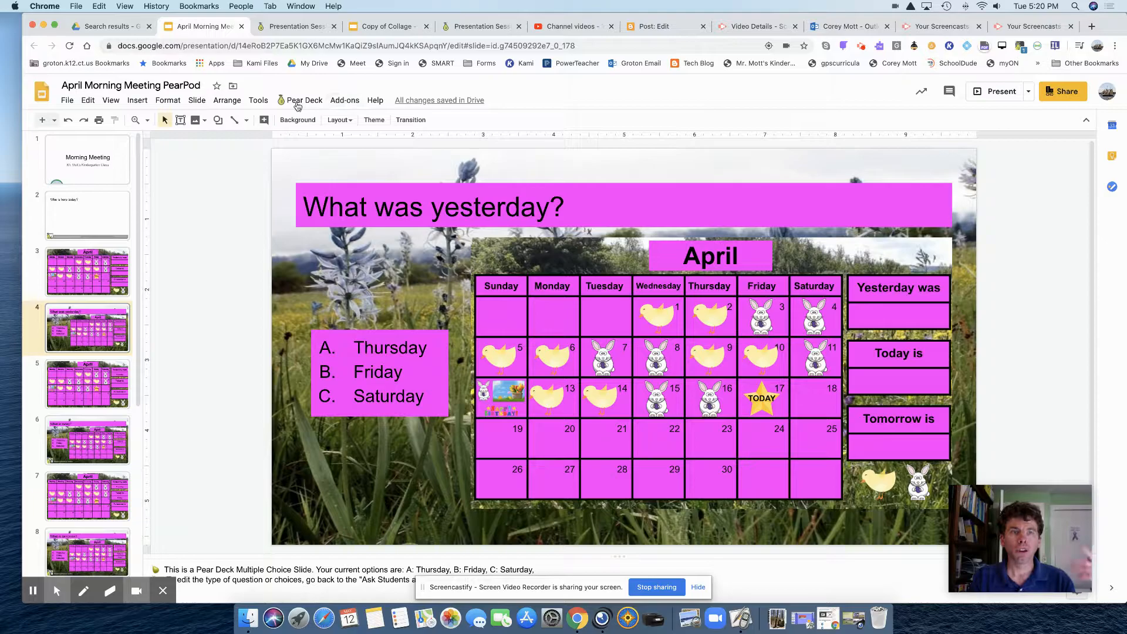
Step: Launch the Pear Deck add-on sidebar beside slide 4 from the add-ons menu
{"action": "left_click", "coordinate": [344, 100]}
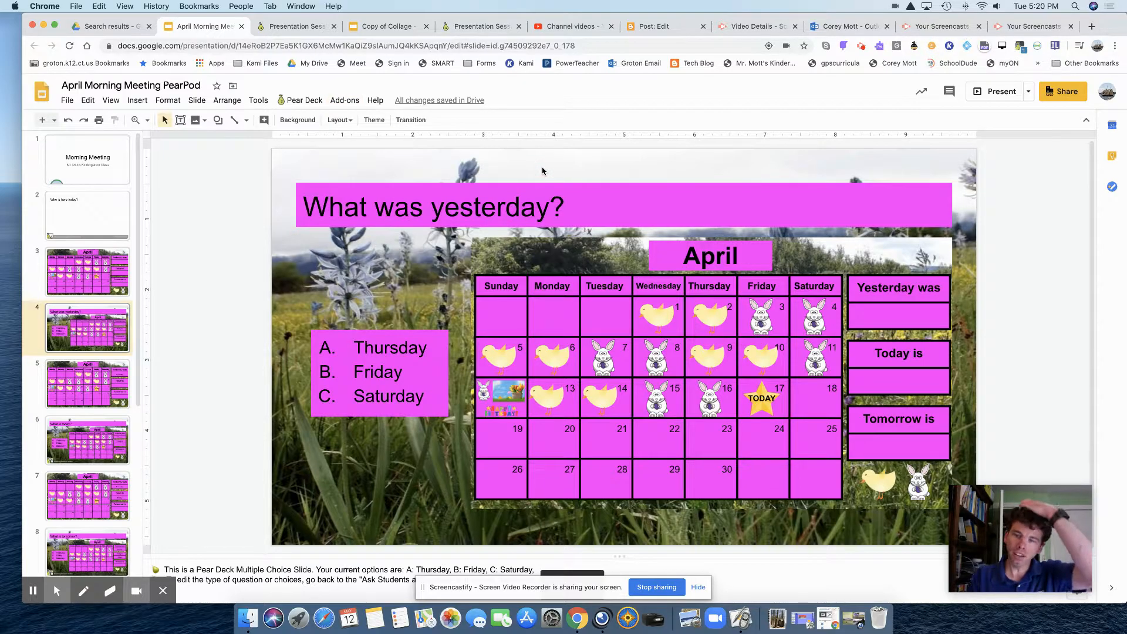
{"action": "left_click", "coordinate": [303, 99]}
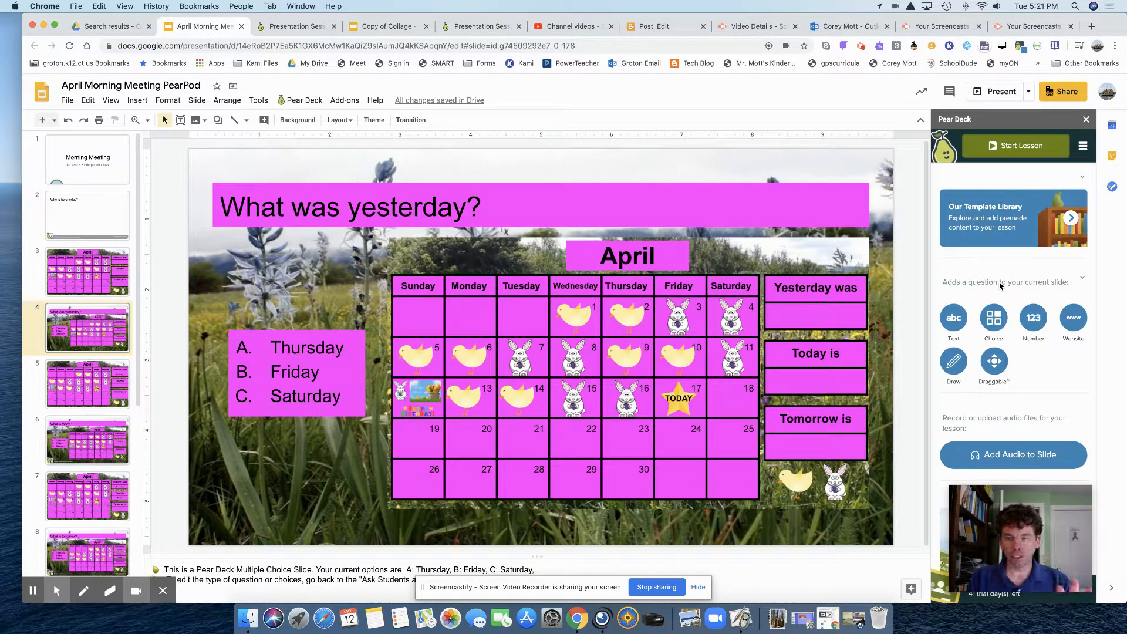
{"action": "left_click", "coordinate": [993, 317]}
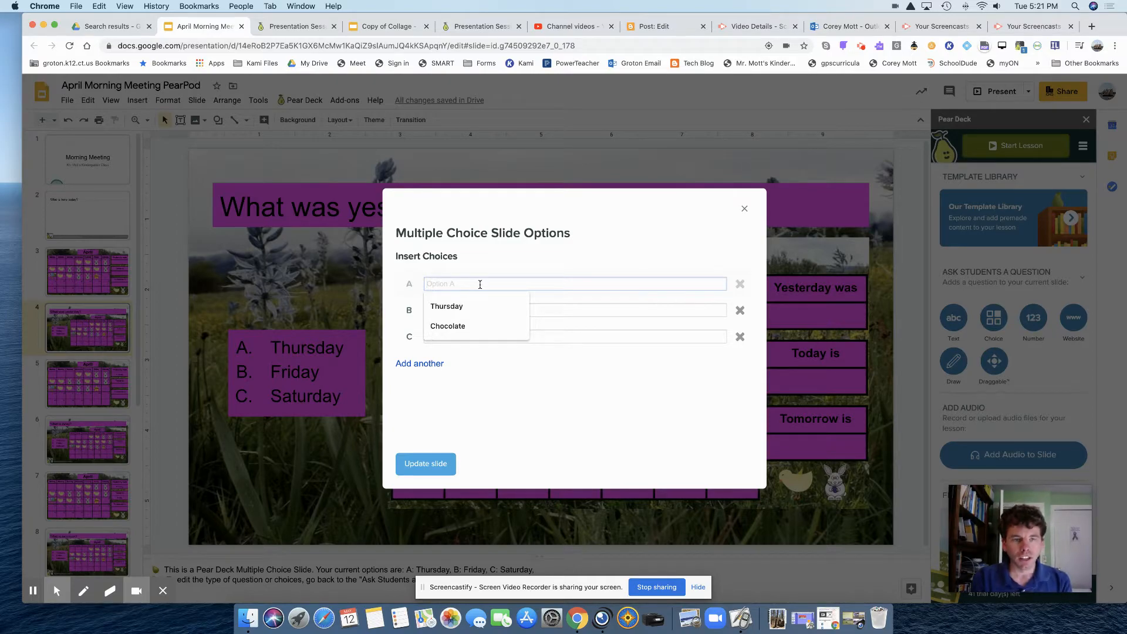
Step: Enter Thursday, Friday and Saturday as Options A, B and C and update slide 4
{"action": "type", "text": "Thu"}
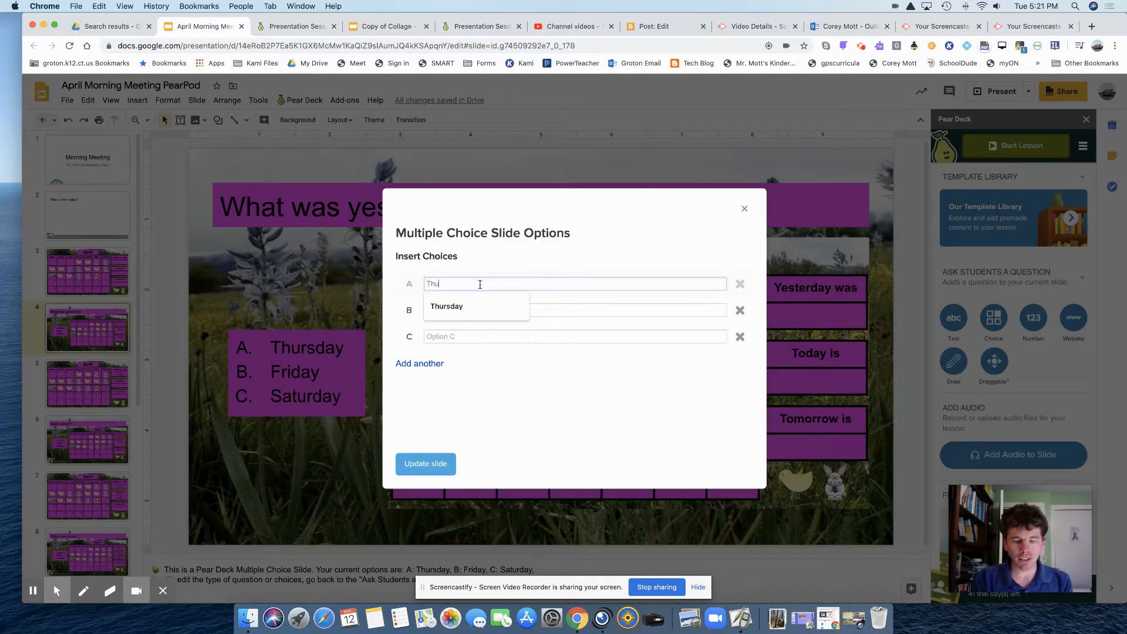
{"action": "left_click", "coordinate": [446, 305]}
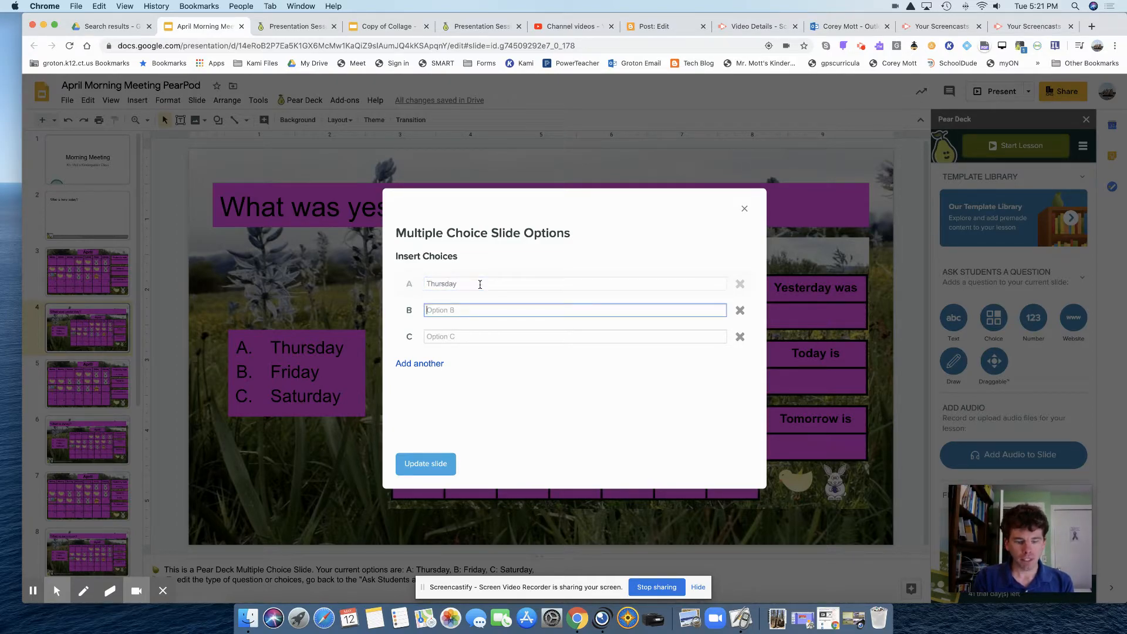
{"action": "type", "text": "Friday"}
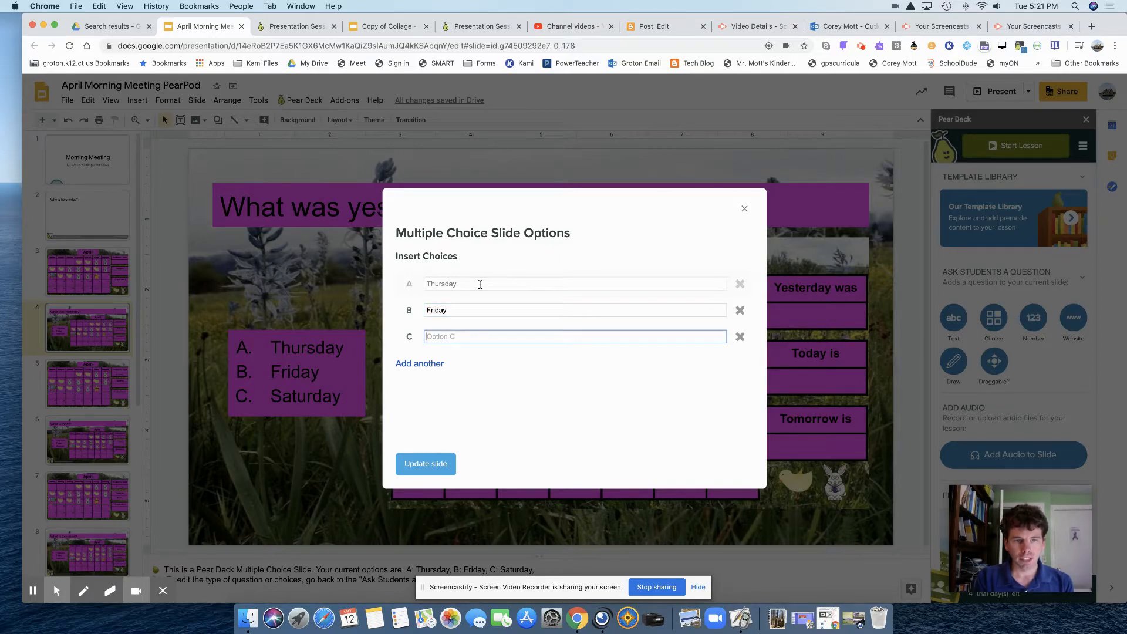
{"action": "type", "text": "Saturday"}
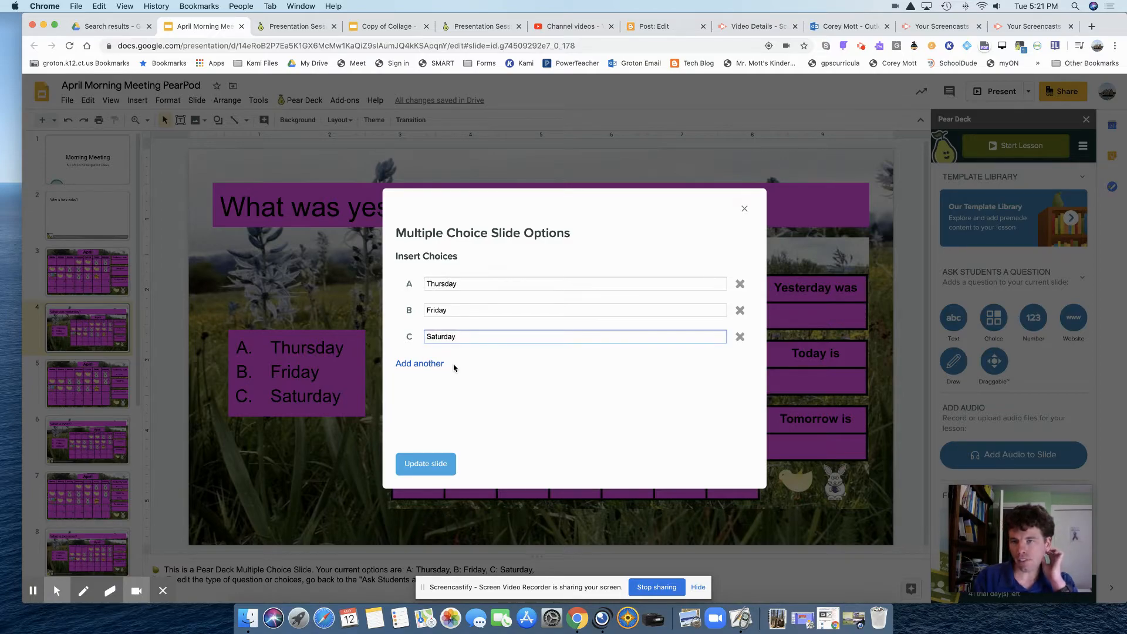
{"action": "left_click", "coordinate": [425, 464]}
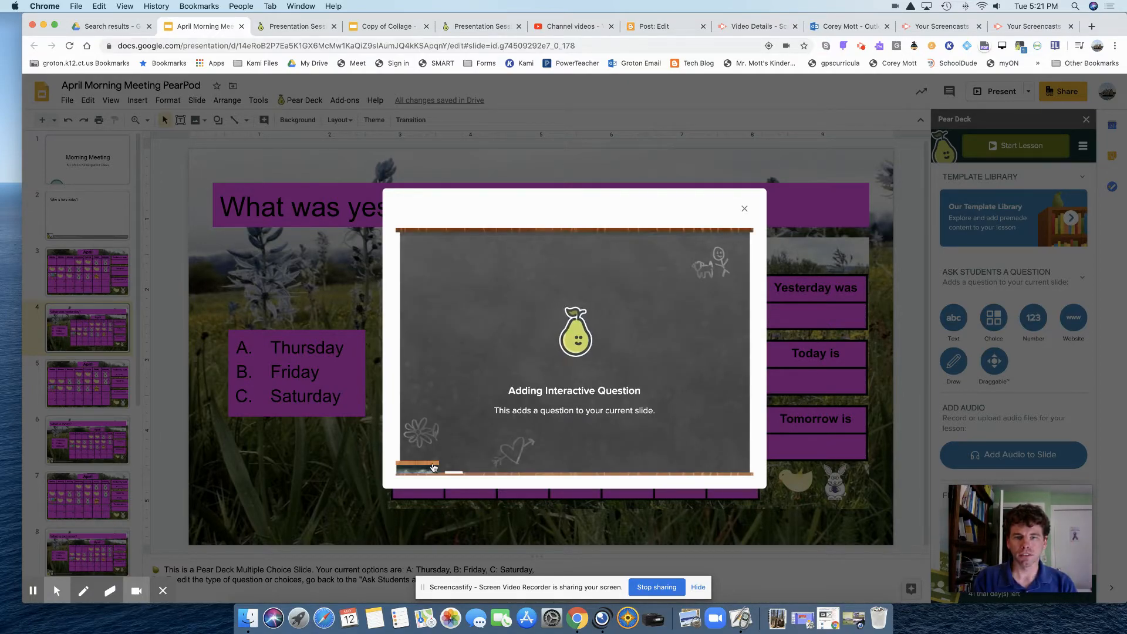
Step: Let Pear Deck finish adding the 'Students choose an option' multiple-choice bar to slide 4
{"action": "left_click", "coordinate": [744, 208]}
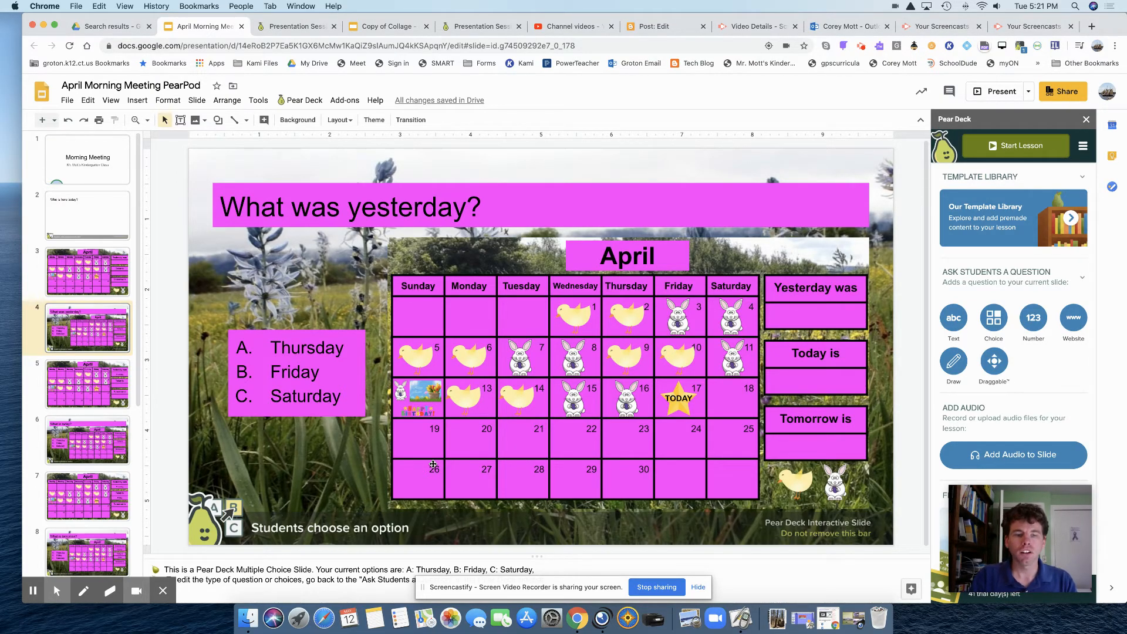
{"action": "left_click", "coordinate": [68, 590]}
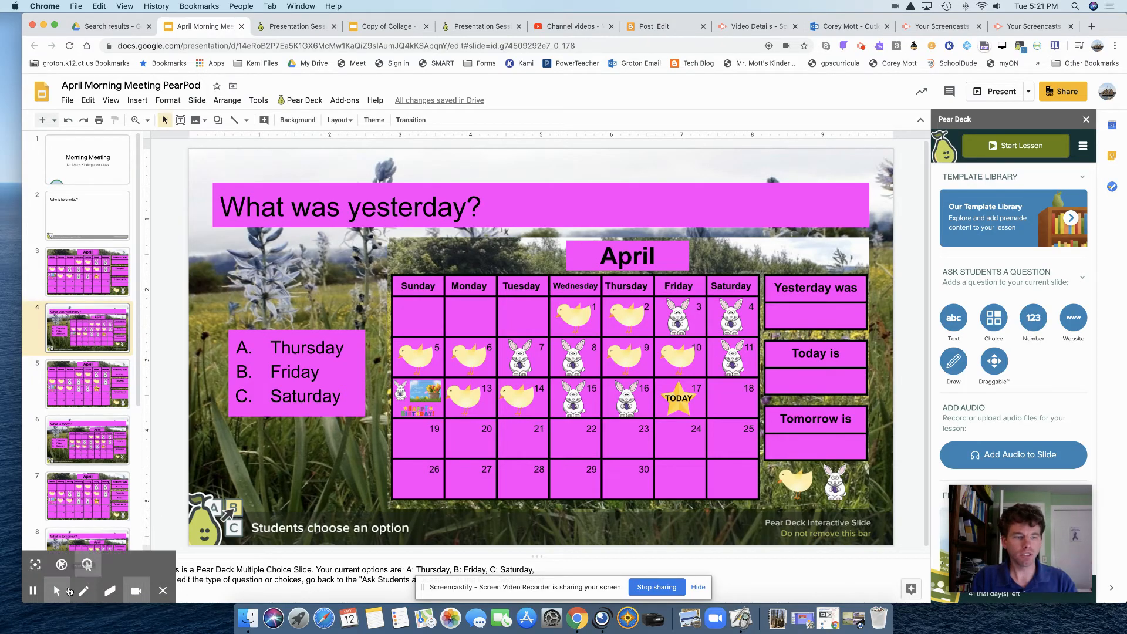
{"action": "mouse_move", "coordinate": [33, 590]}
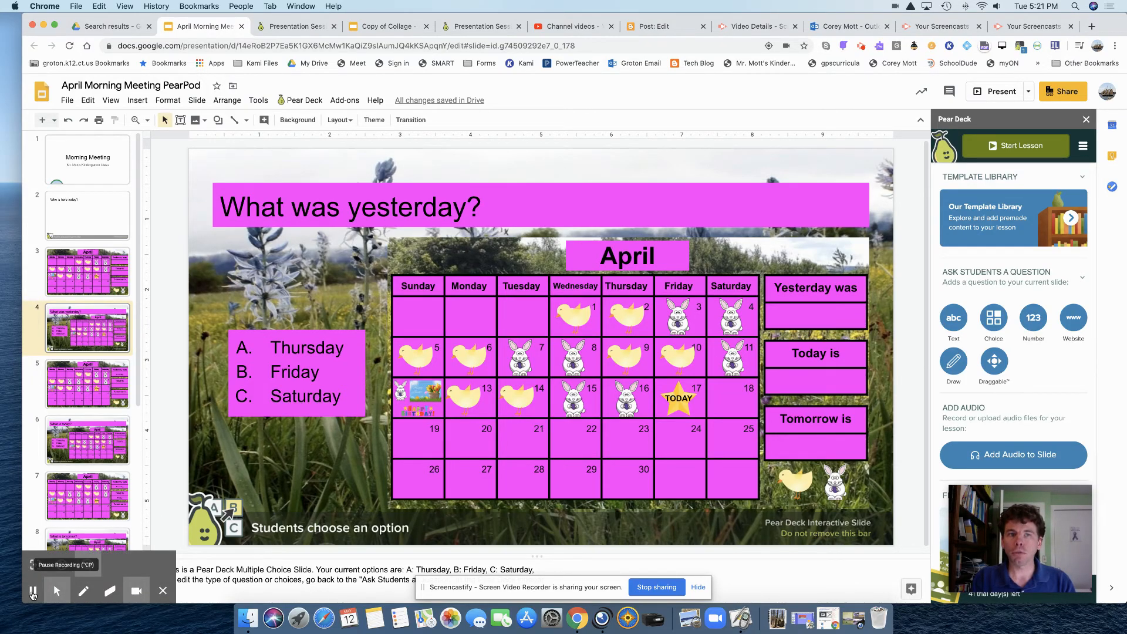